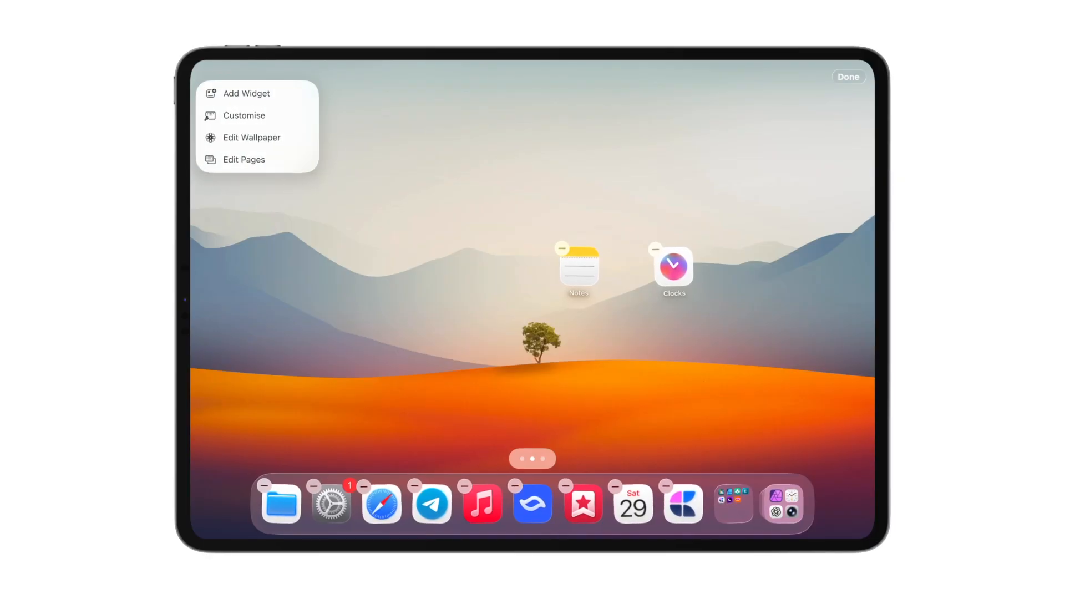
- Add a Craft document widget to the home screen and show its options
{"action": "left_click", "coordinate": [246, 93]}
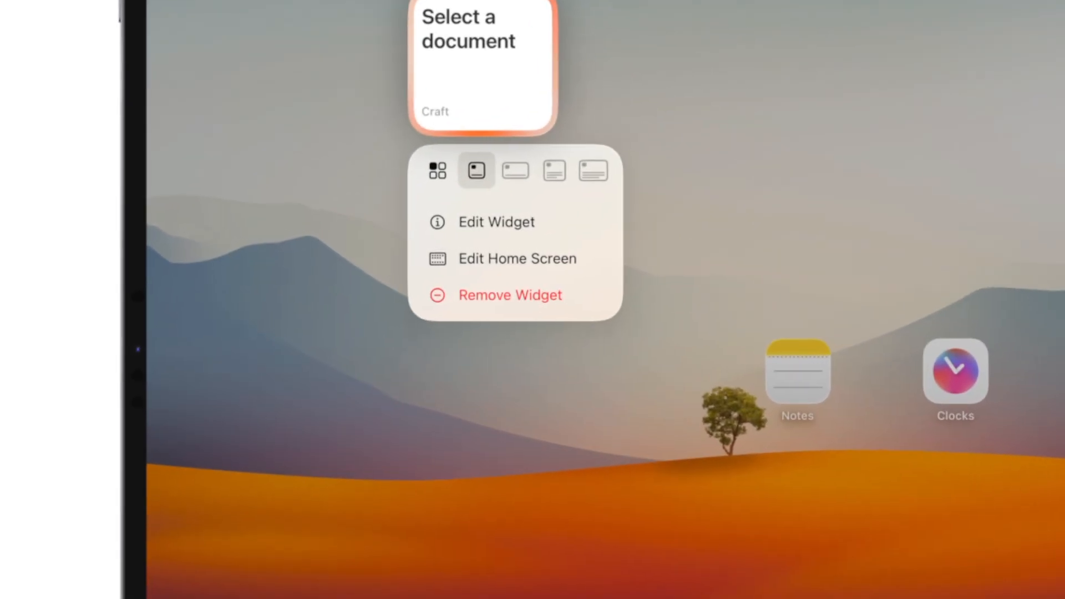
- Edit the Craft Quick Open widget and choose a background colour
{"action": "left_click", "coordinate": [496, 222]}
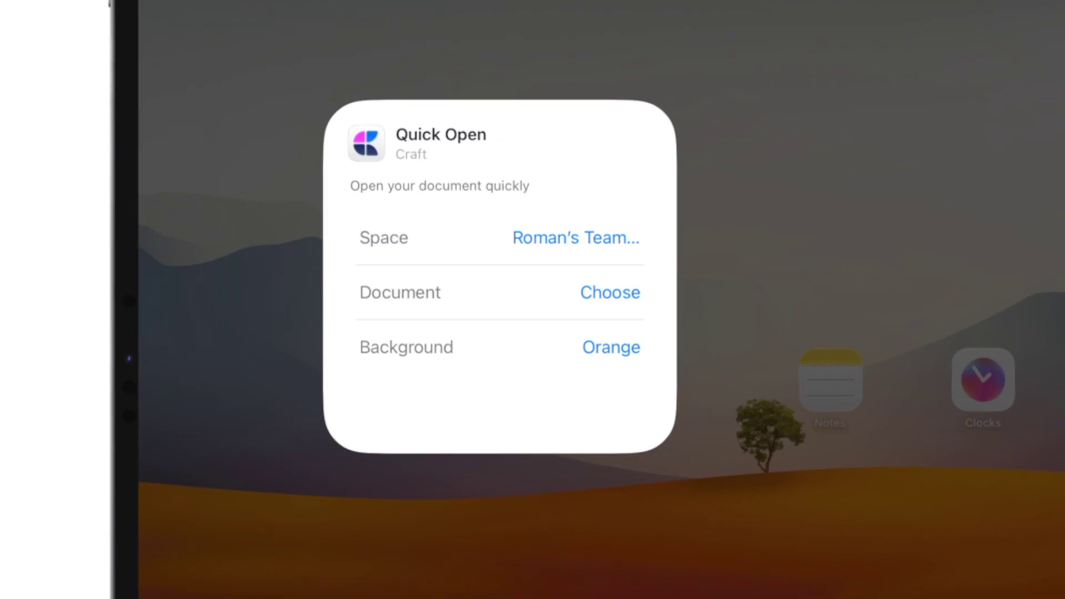
{"action": "left_click", "coordinate": [611, 347]}
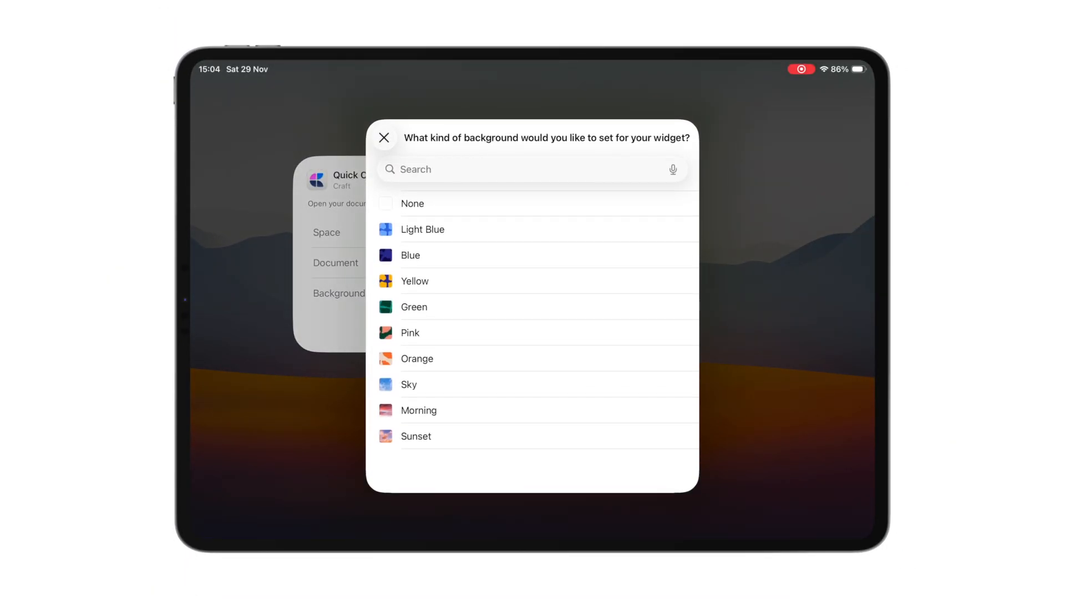
{"action": "left_click", "coordinate": [422, 230]}
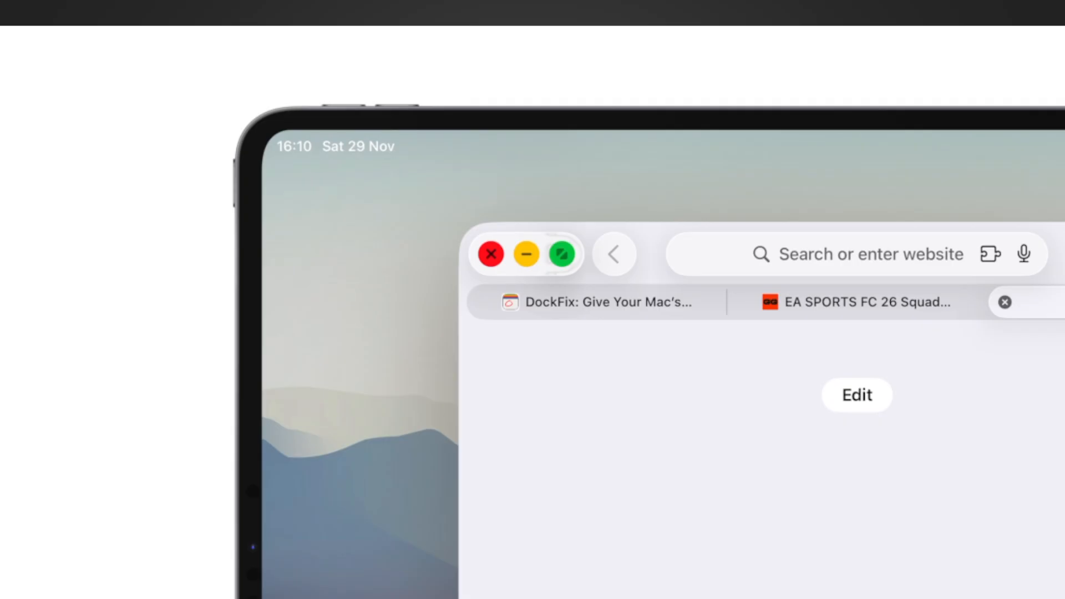
- Close the Safari window and open Settings to Multitasking & Gestures
{"action": "left_click", "coordinate": [581, 266]}
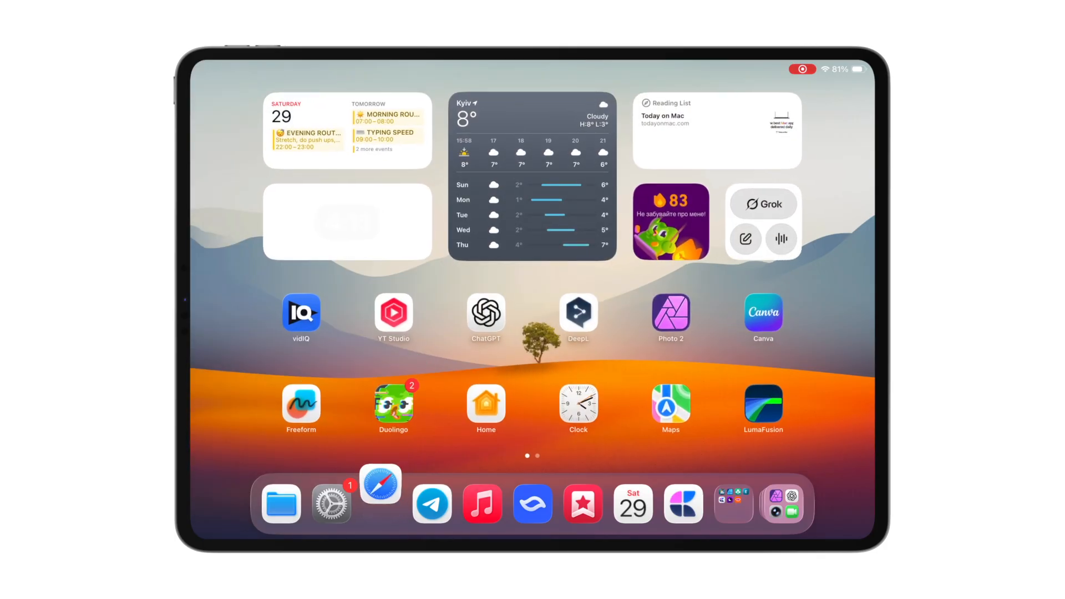
{"action": "left_click", "coordinate": [331, 504]}
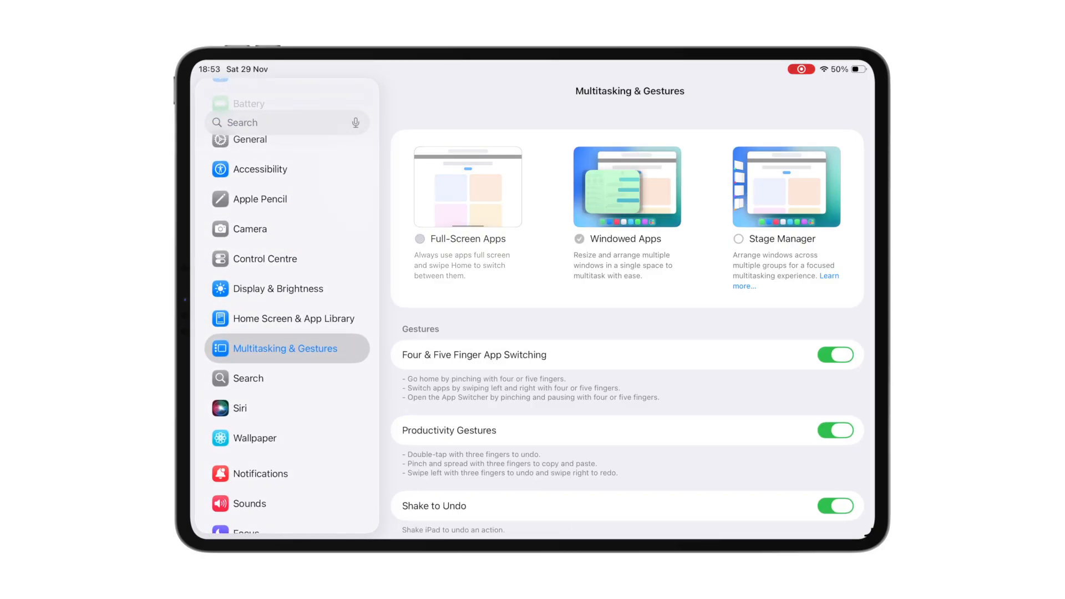
- Scroll the gesture options, then go to Display & Brightness
{"action": "scroll", "scroll_direction": "down", "scroll_amount": 3}
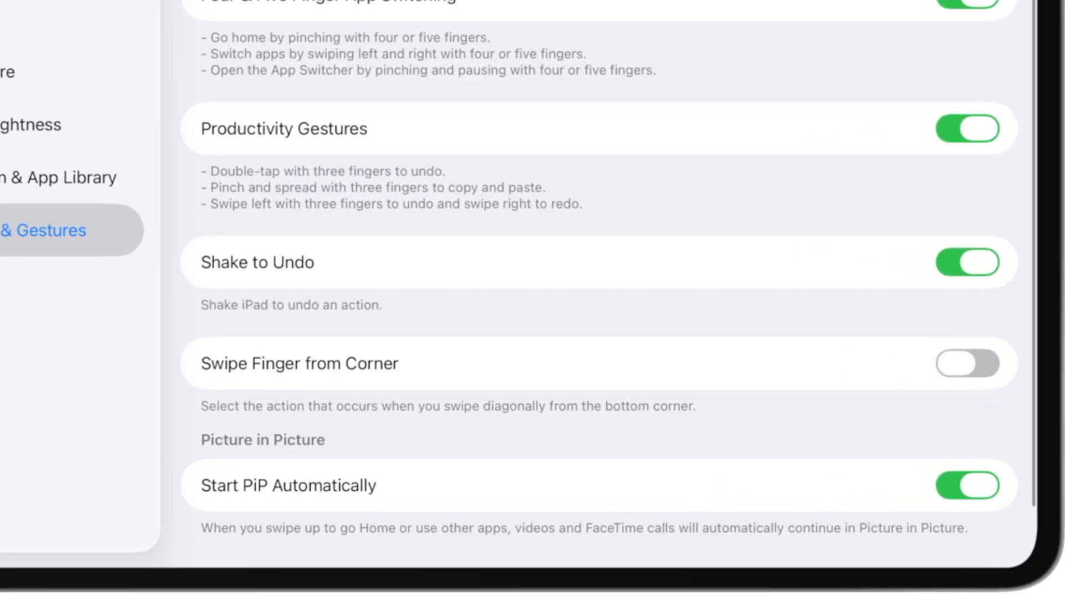
{"action": "left_click", "coordinate": [969, 366]}
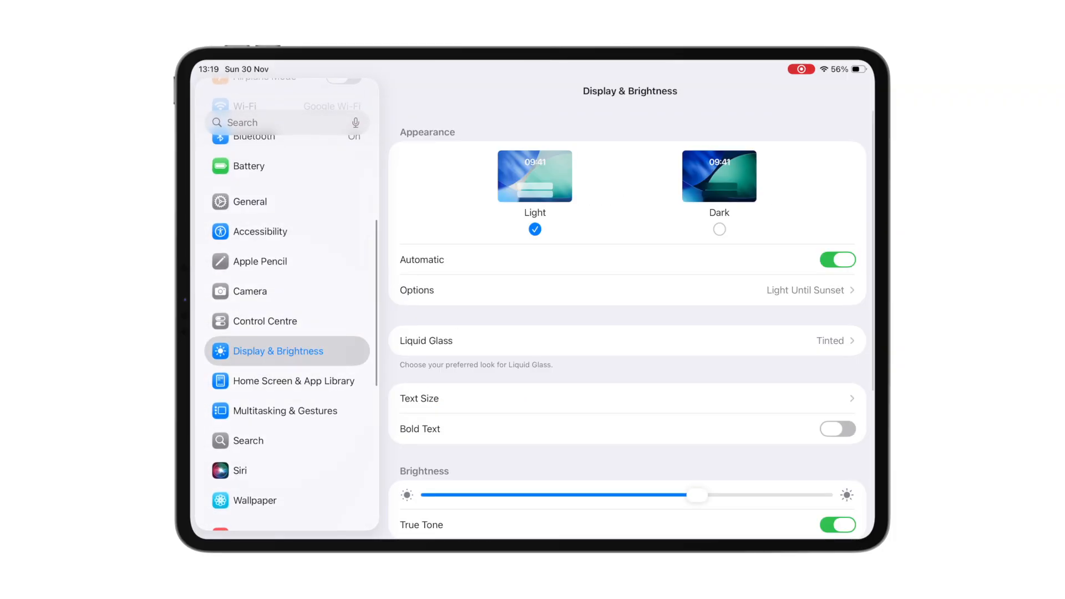
- View Liquid Glass Clear and Tinted options, then go to Control Centre settings
{"action": "scroll", "scroll_direction": "down", "scroll_amount": 3}
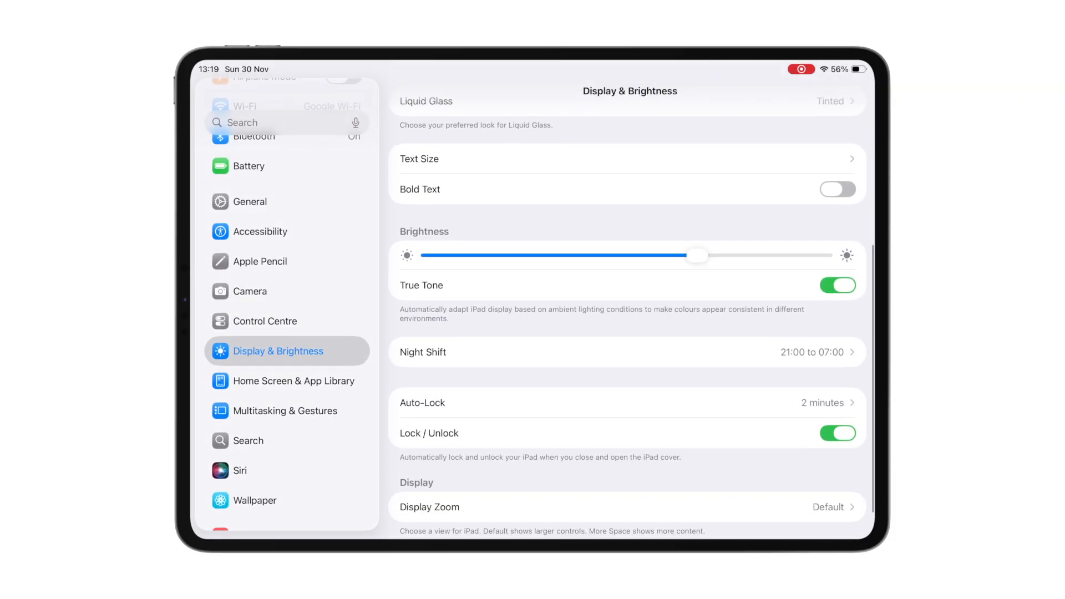
{"action": "left_click", "coordinate": [436, 352]}
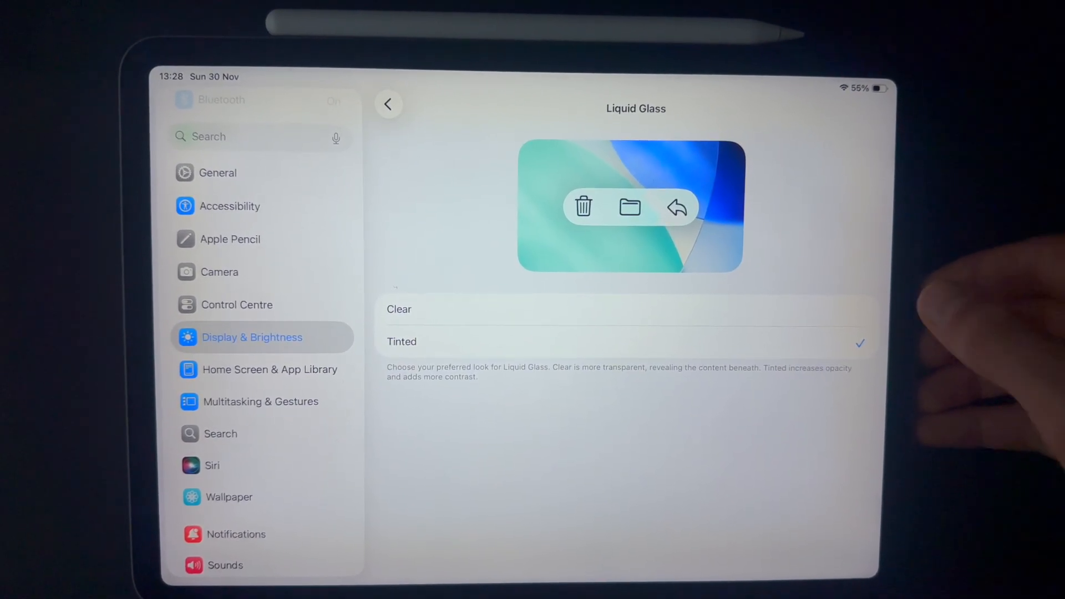
{"action": "left_click", "coordinate": [399, 309]}
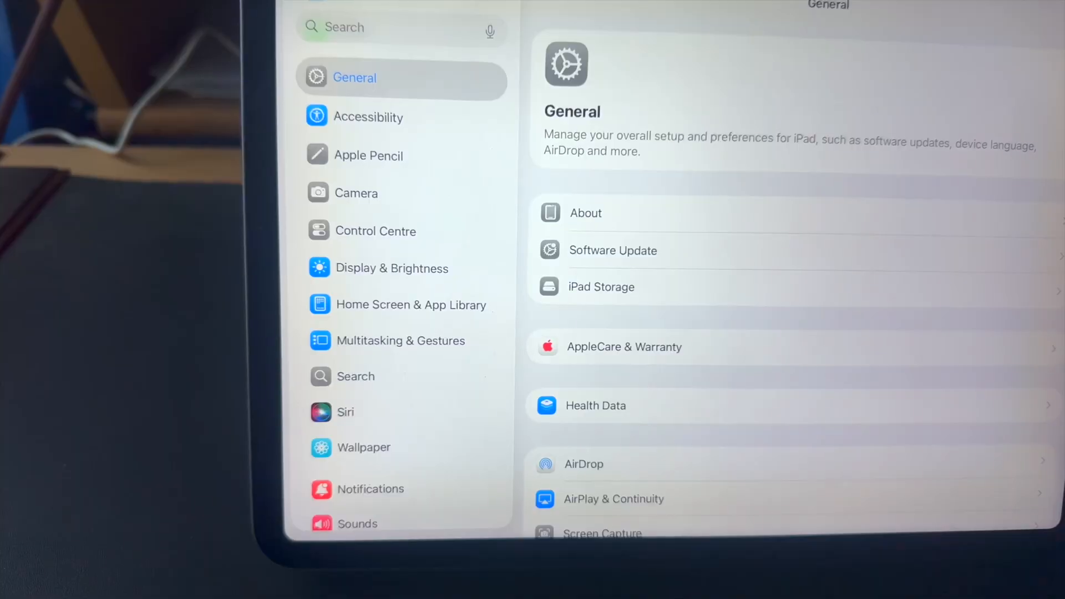
{"action": "left_click", "coordinate": [375, 231]}
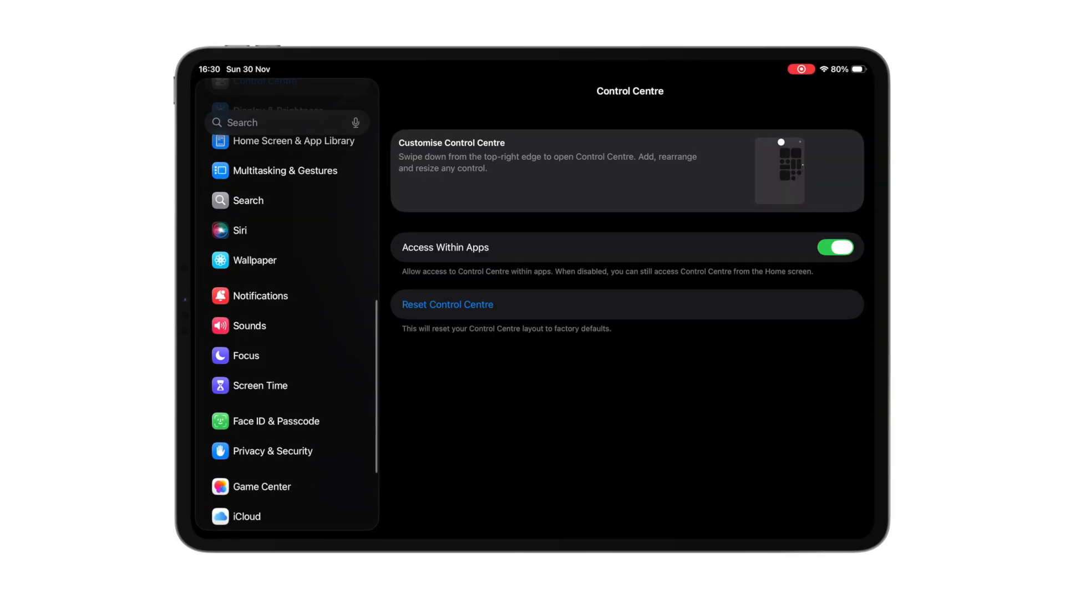
- Create a Scheduled Notification Summary containing Duolingo
{"action": "left_click", "coordinate": [260, 296]}
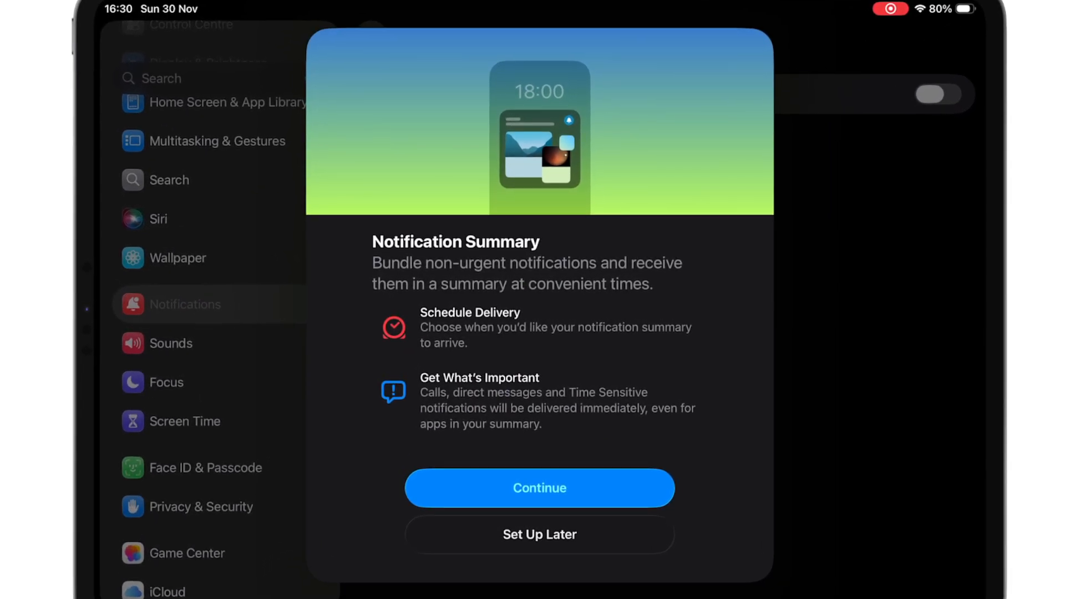
{"action": "left_click", "coordinate": [539, 488]}
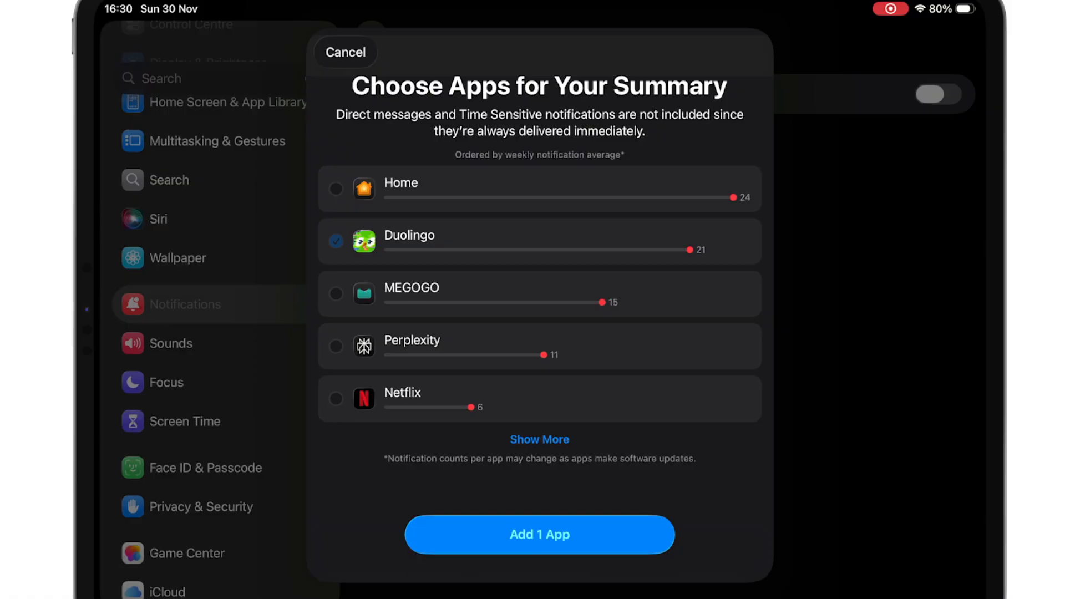
{"action": "left_click", "coordinate": [336, 294]}
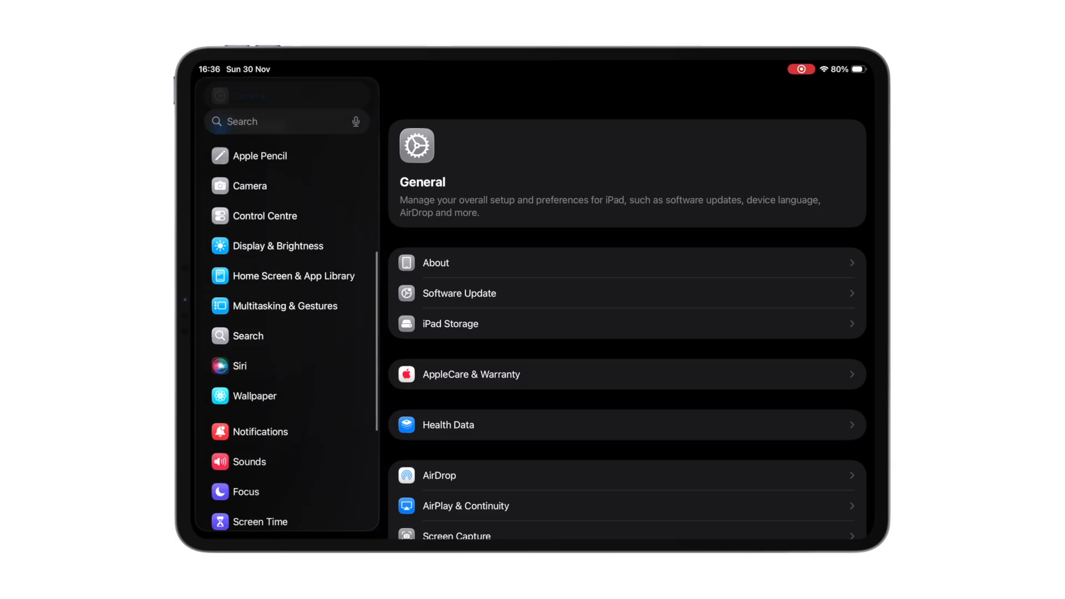
- Scroll the Location Services app list, then open Spotlight on the home screen
{"action": "scroll", "scroll_direction": "down", "scroll_amount": 3}
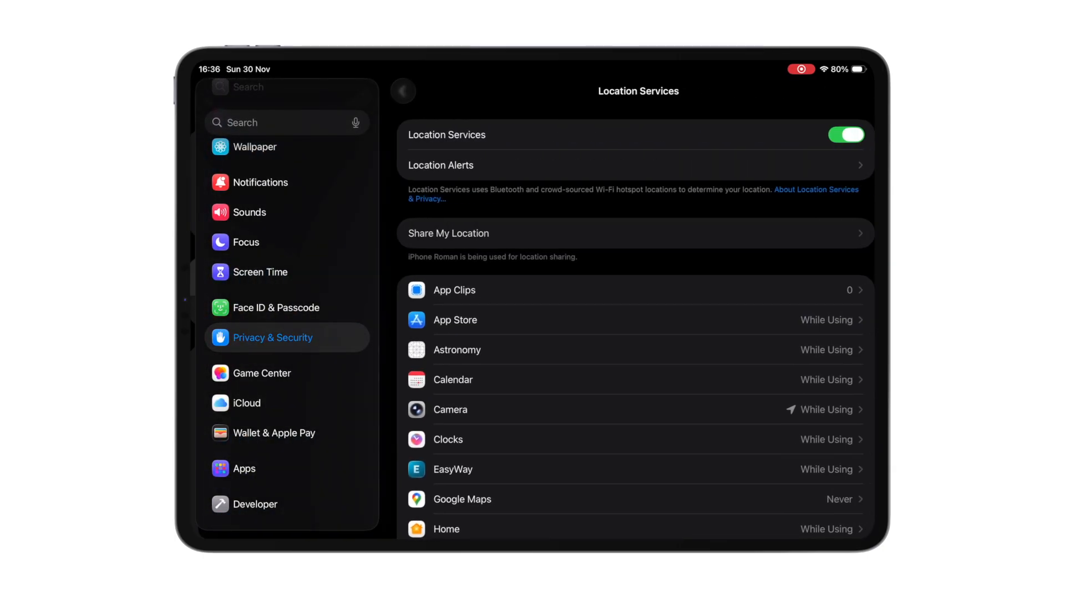
{"action": "scroll", "scroll_direction": "down", "scroll_amount": 3}
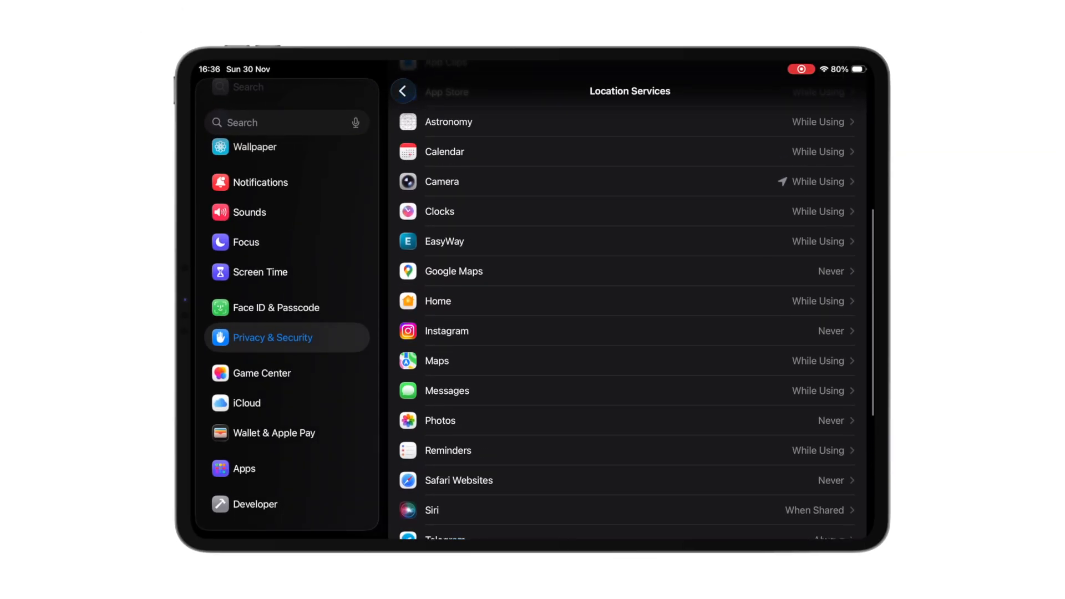
{"action": "left_click", "coordinate": [402, 91]}
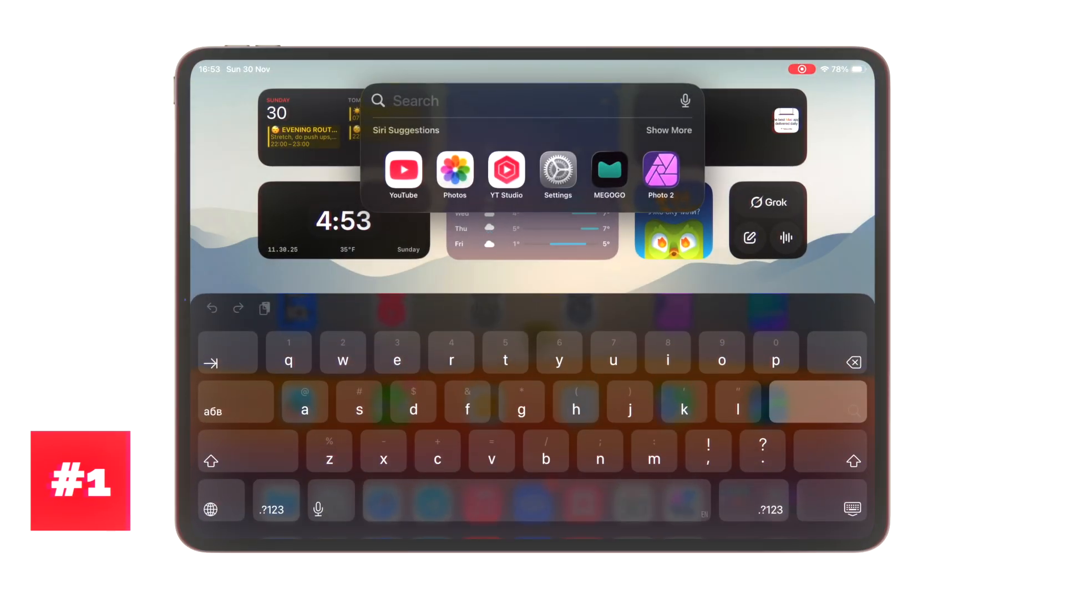
- Type '500UAH', then '*' and '10 USD' into Spotlight
{"action": "type", "text": "500UAH"}
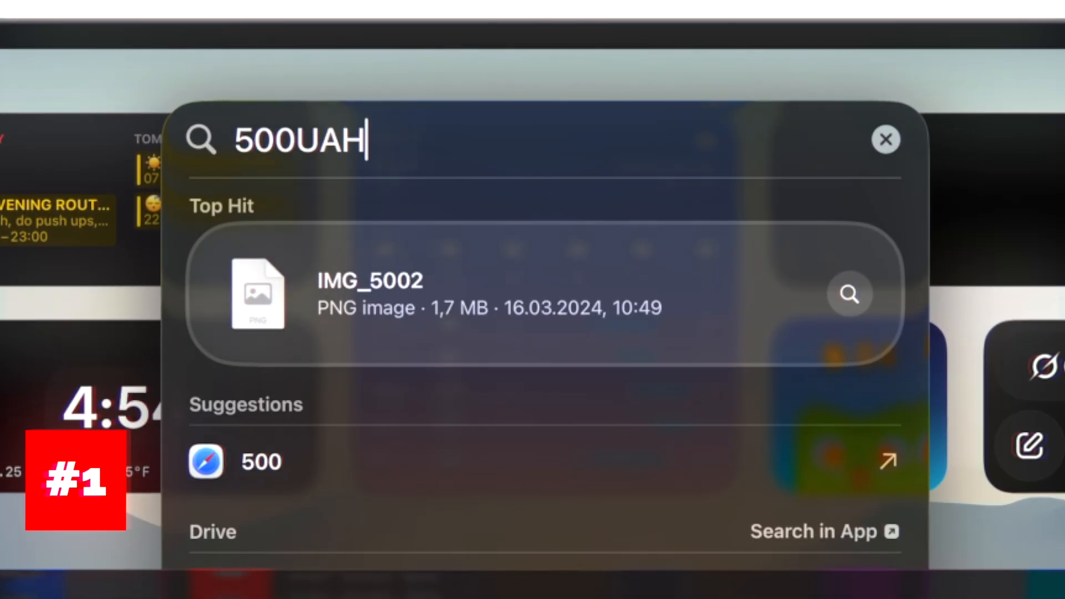
{"action": "type", "text": "*"}
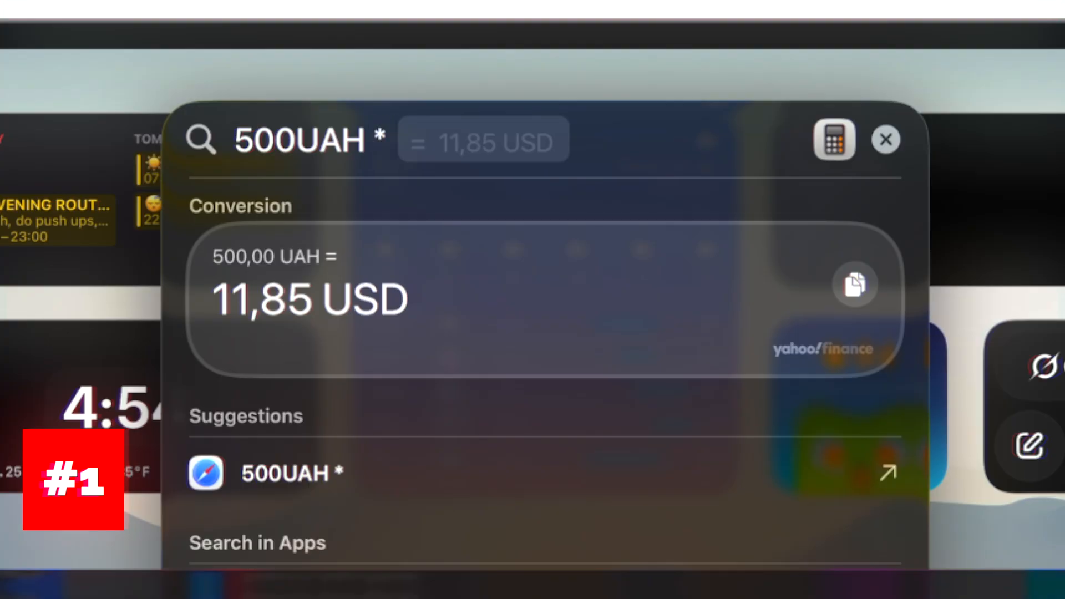
{"action": "type", "text": "10 USD"}
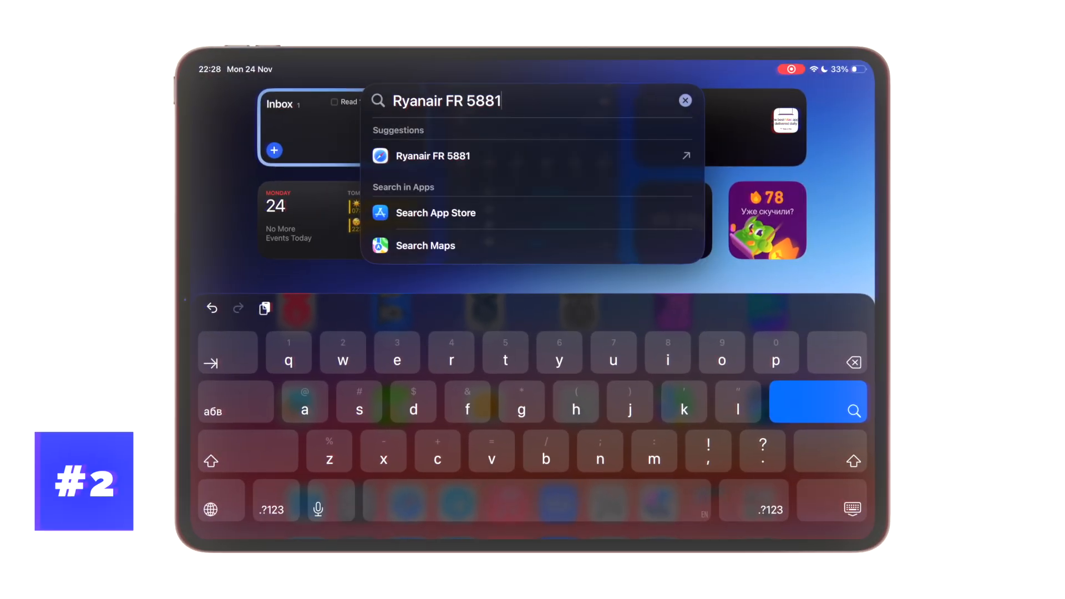
- Open Safari web results for Ryanair FR 5881 and scroll its flight status
{"action": "left_click", "coordinate": [433, 156]}
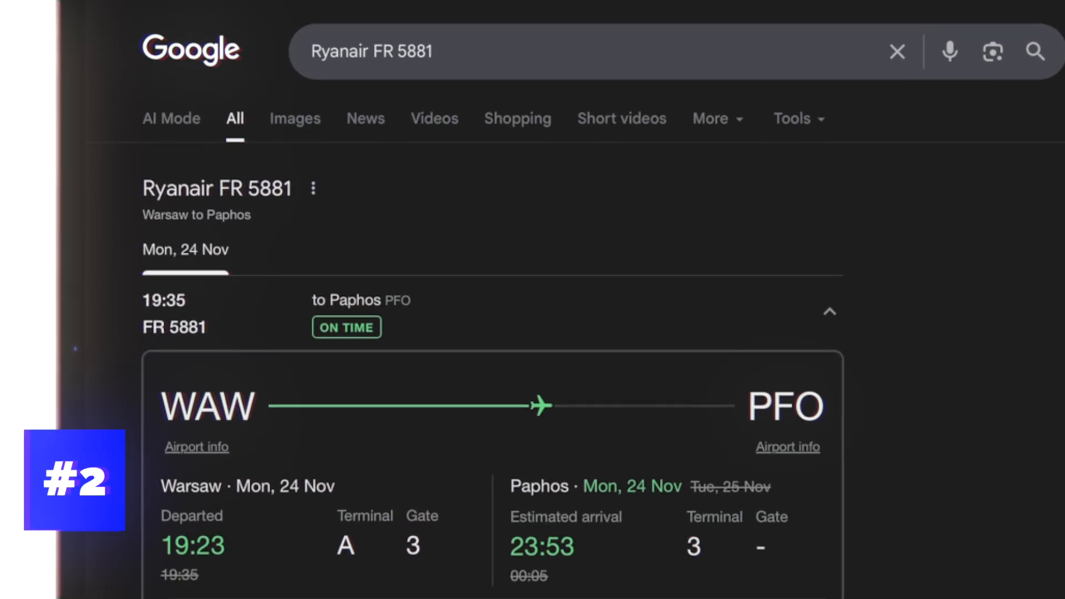
{"action": "scroll", "scroll_direction": "down", "scroll_amount": 3}
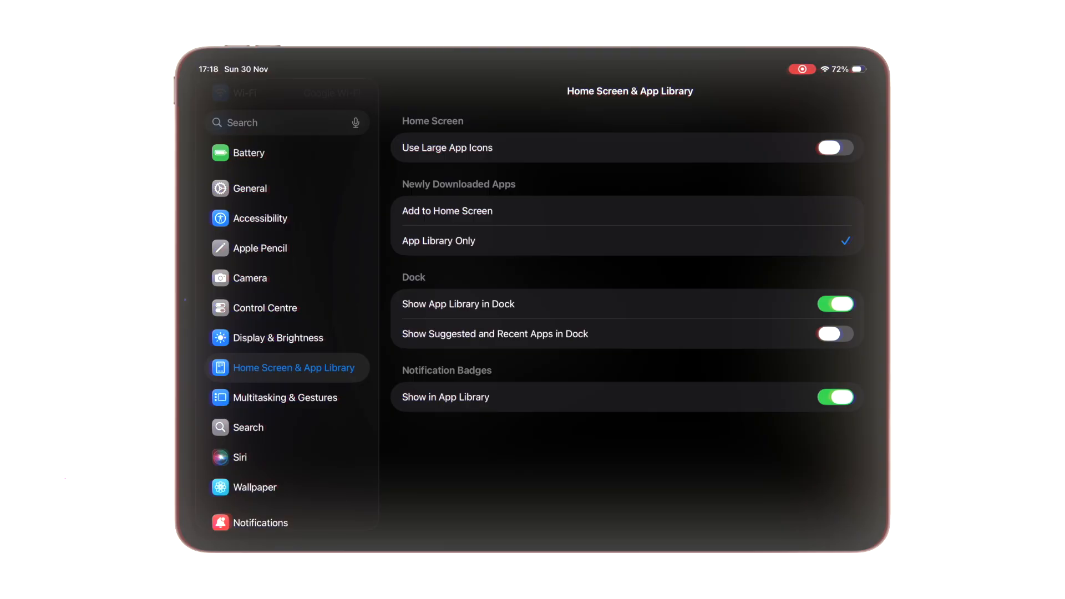
- Open Camera settings and scroll through Grid, Level and Smart HDR options
{"action": "left_click", "coordinate": [250, 278]}
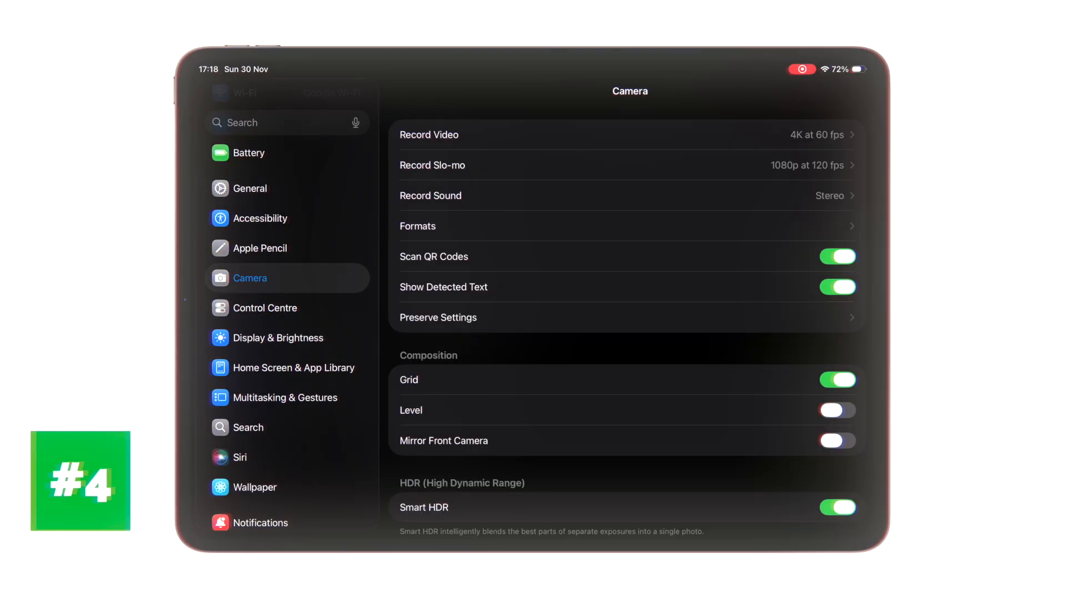
{"action": "scroll", "scroll_direction": "down", "scroll_amount": 3}
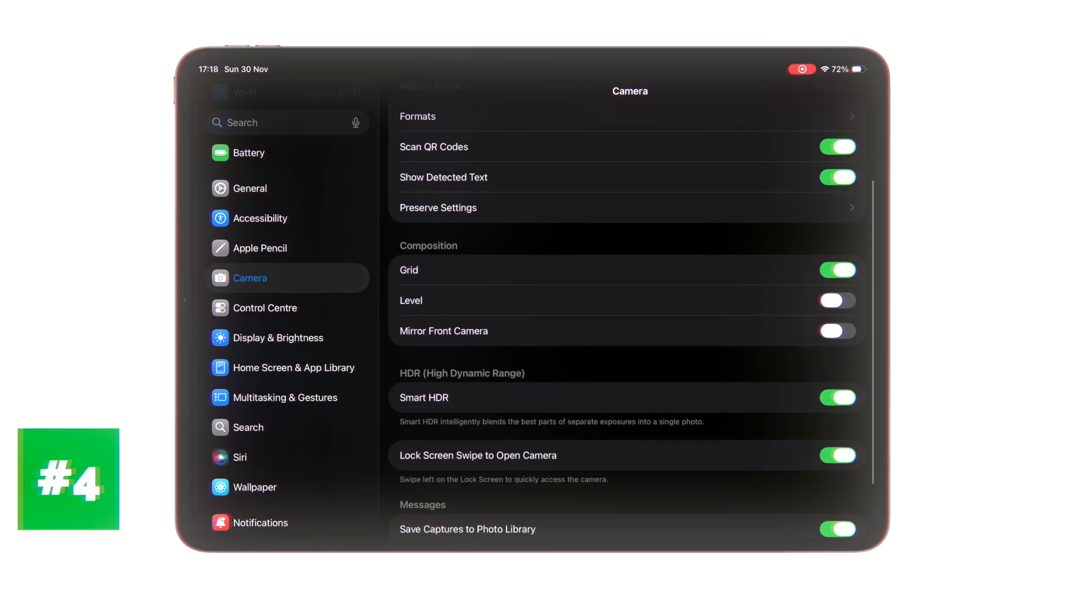